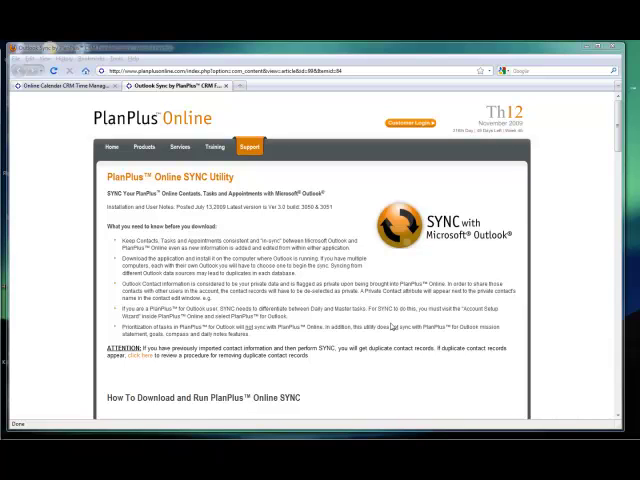
mouse_move(391, 325)
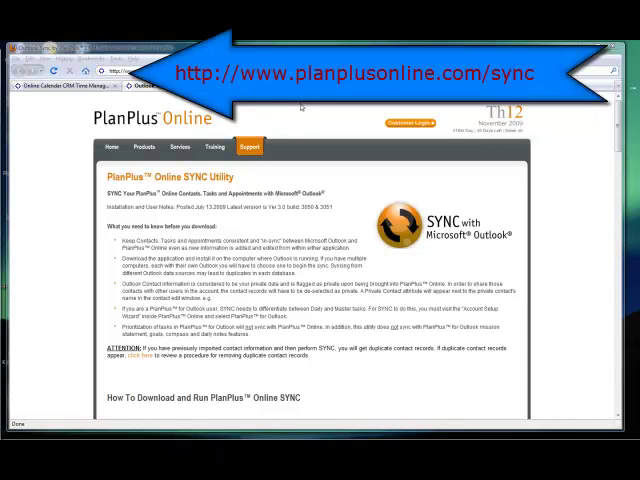
mouse_move(363, 182)
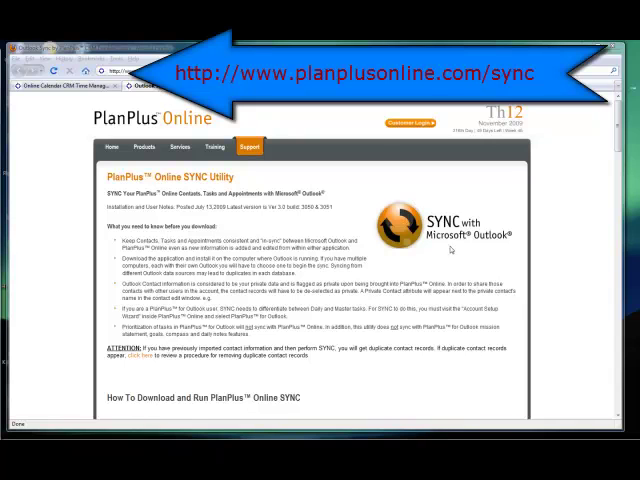
mouse_move(448, 252)
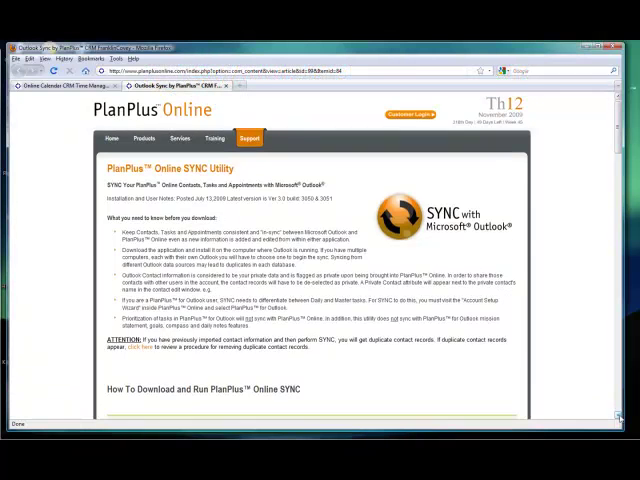
Scroll down to the 'How To Download and Run PlanPlus Online SYNC' section
scroll(down, 3)
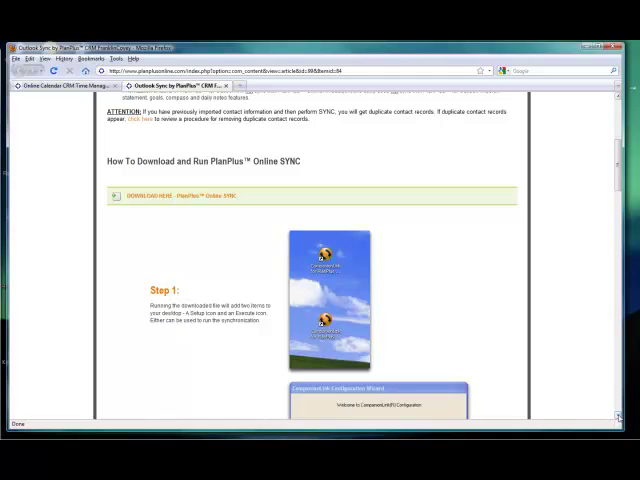
scroll(down, 3)
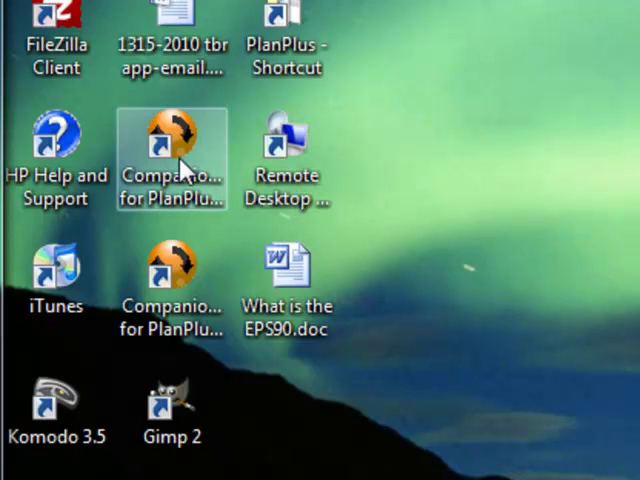
click(172, 135)
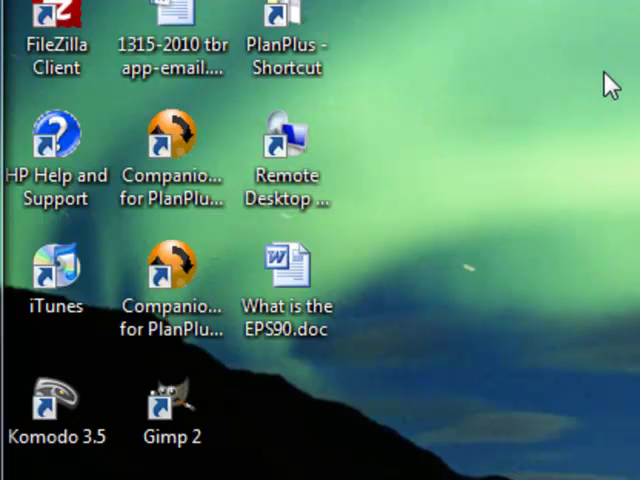
Launch CompanionLink for PlanPlus from its desktop shortcut and open Settings
double_click(172, 135)
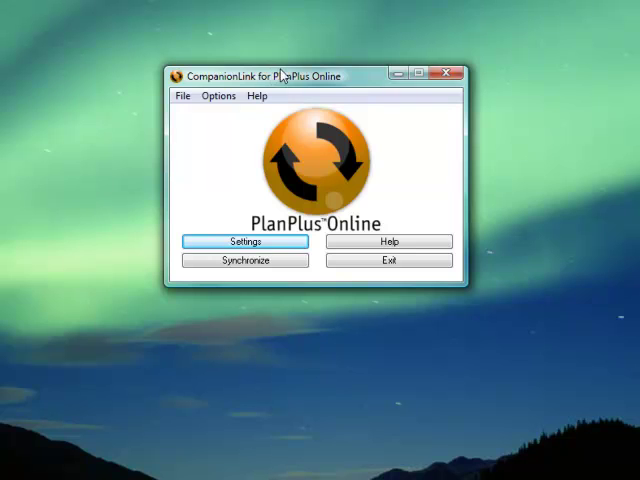
mouse_move(214, 130)
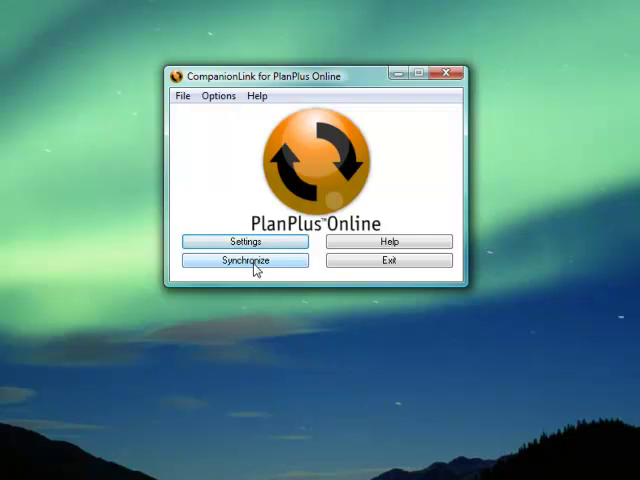
mouse_move(388, 260)
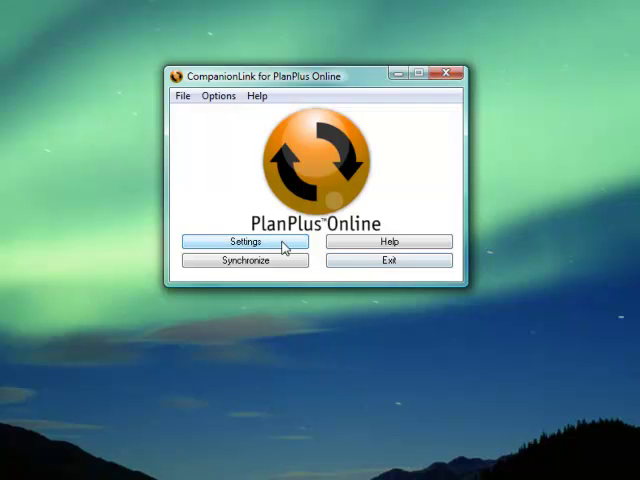
click(243, 242)
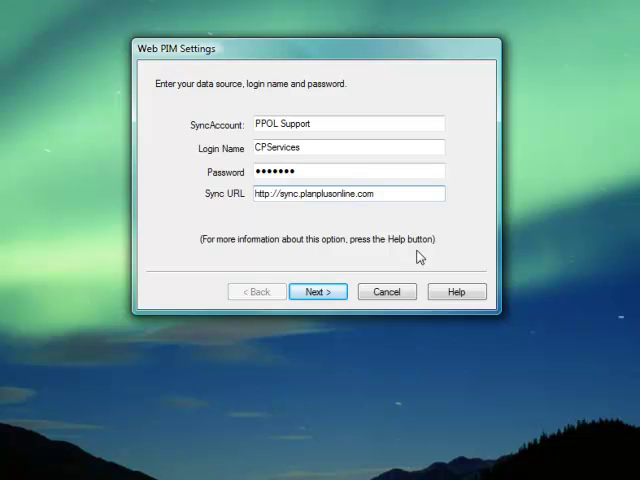
mouse_move(405, 250)
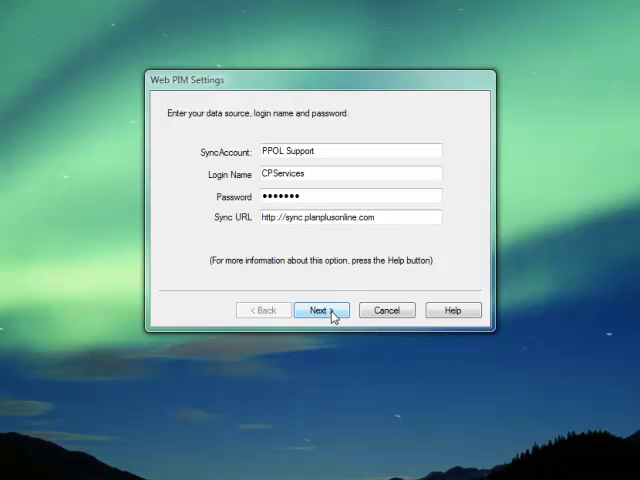
Advance to Contact Manager Settings, keeping Microsoft Outlook 2003 - 2007 as the PIM
click(320, 310)
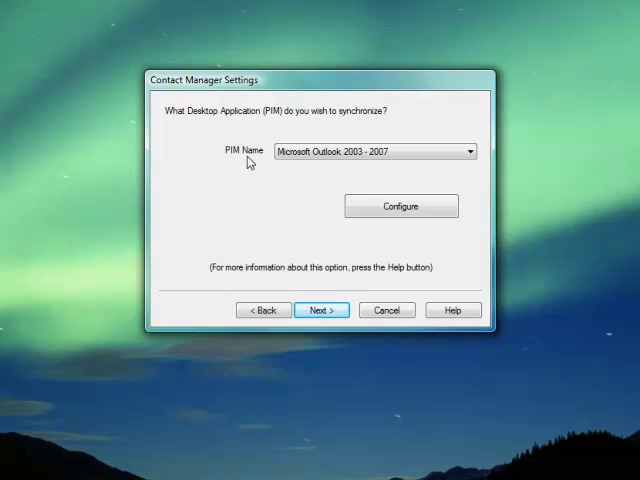
mouse_move(250, 155)
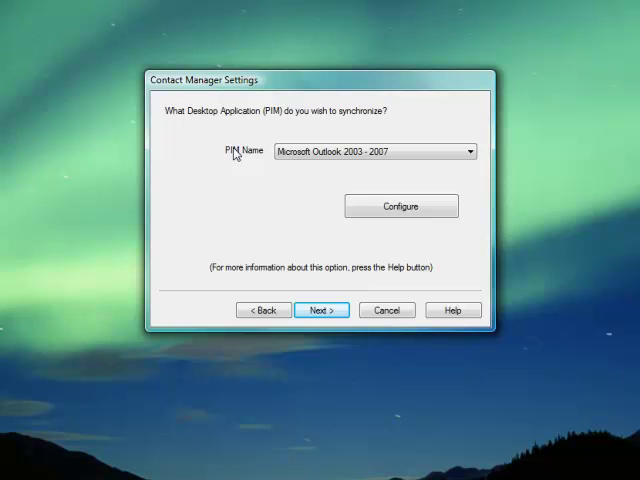
click(463, 151)
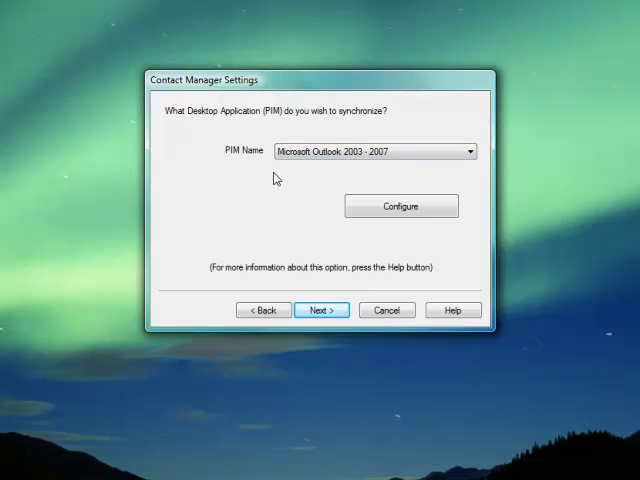
mouse_move(307, 167)
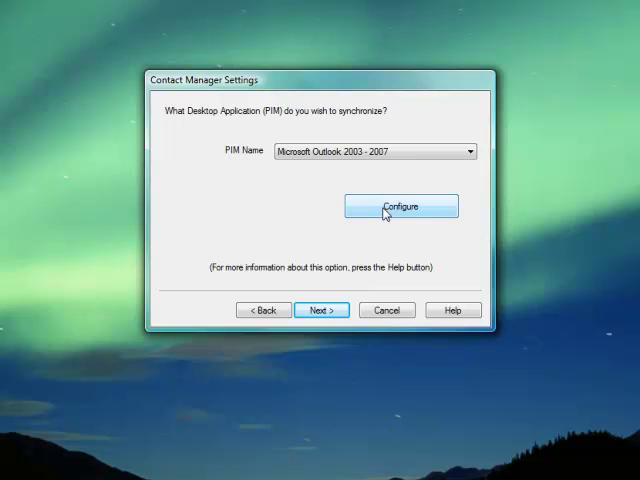
In Outlook's Transfer Method, choose 'Synchronize changes both ways' and review the Applications tab
click(399, 206)
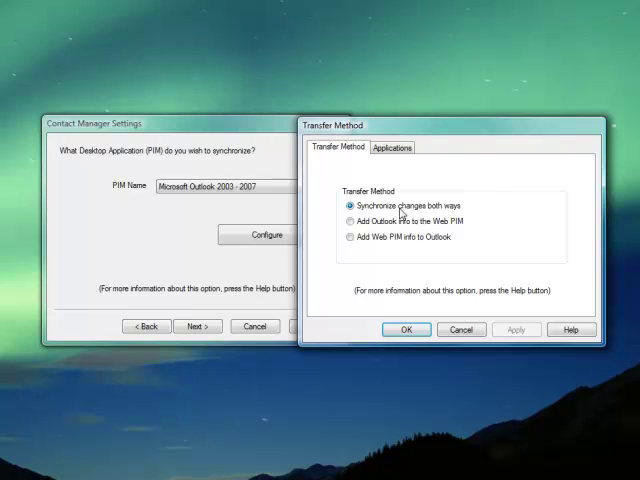
click(347, 221)
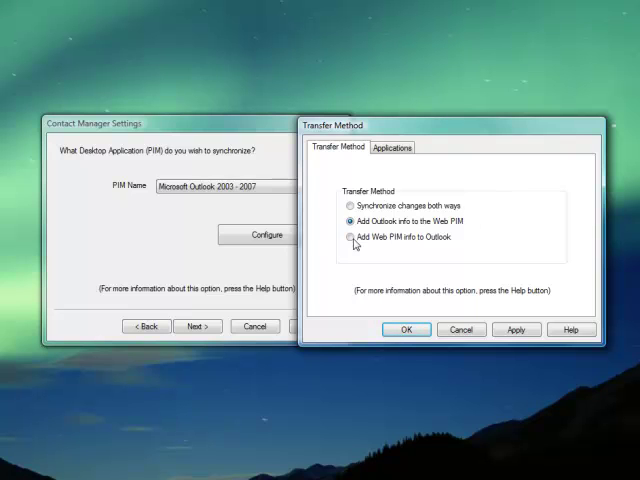
click(340, 238)
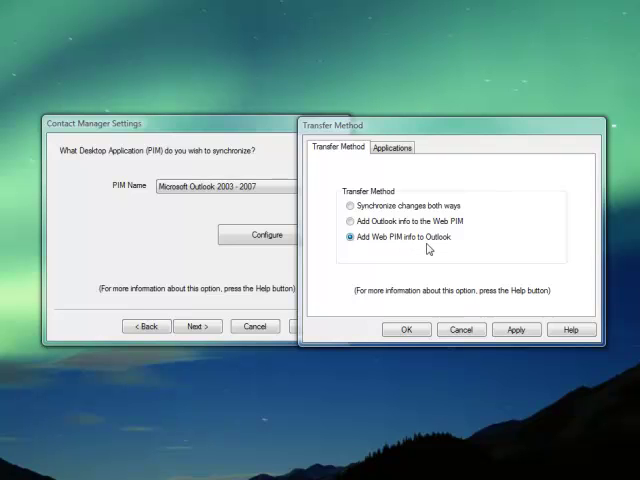
click(342, 204)
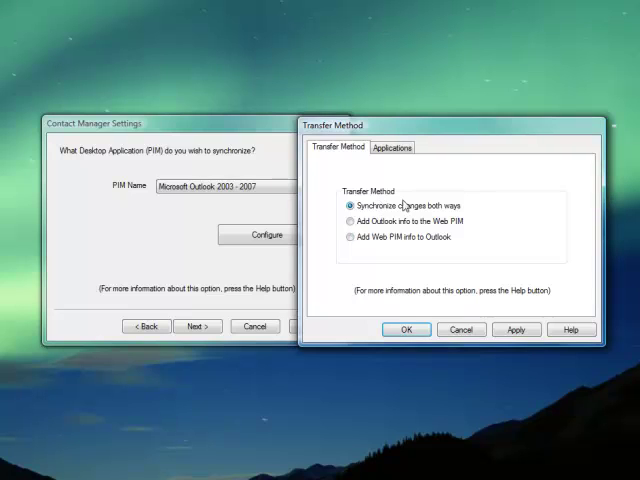
click(392, 147)
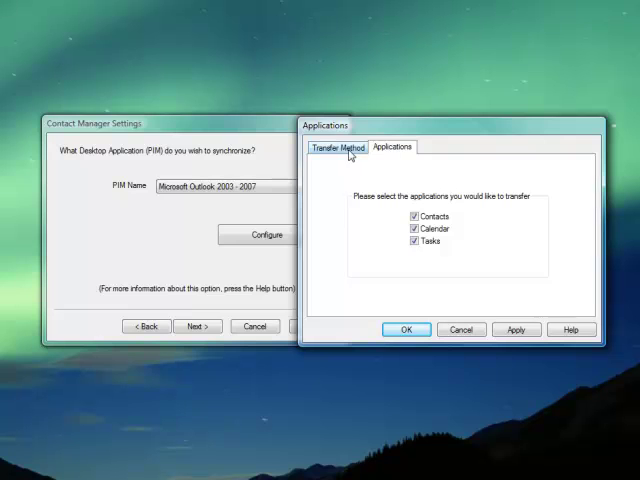
Confirm 'Synchronize changes both ways' on the Transfer Method tab and save with OK
click(337, 147)
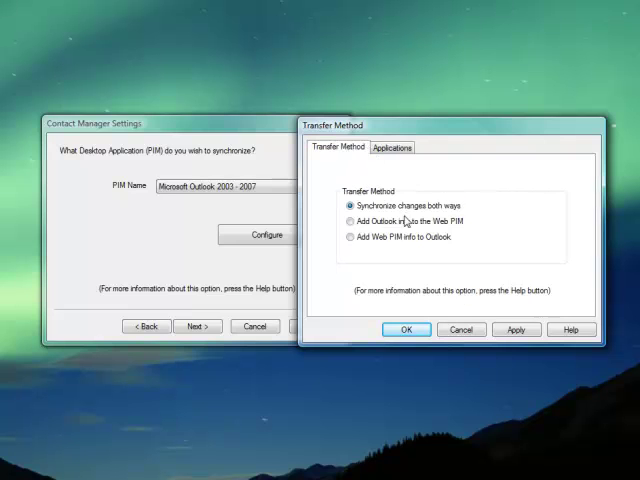
click(405, 329)
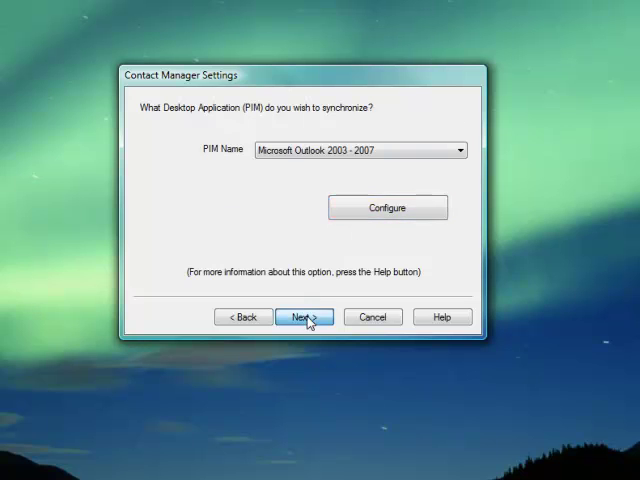
Try the daily 06:30 AM schedule, keep 'Synchronize Manually', and continue
click(304, 317)
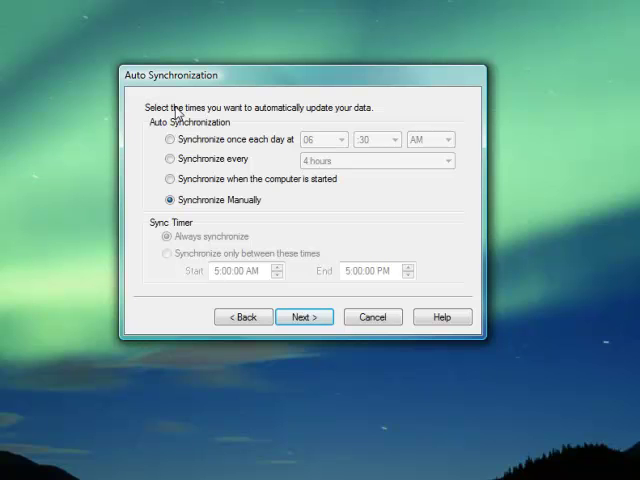
mouse_move(165, 149)
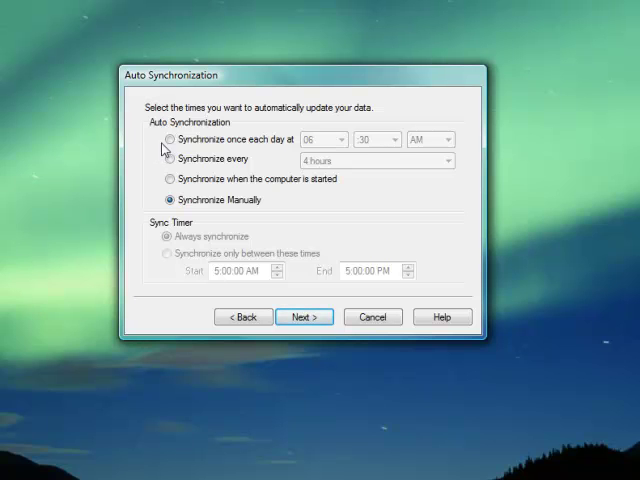
click(170, 139)
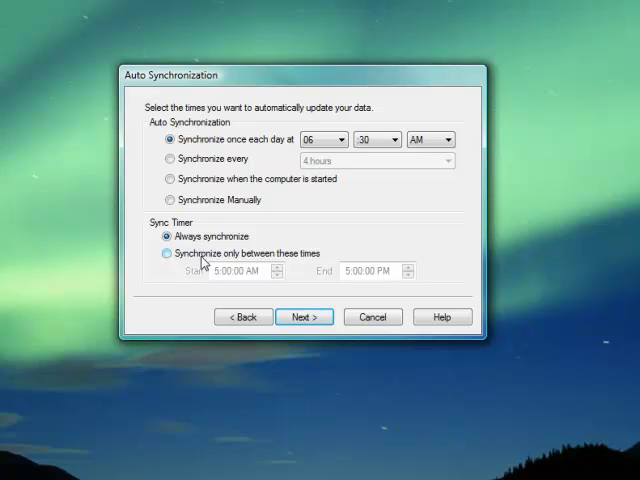
click(170, 200)
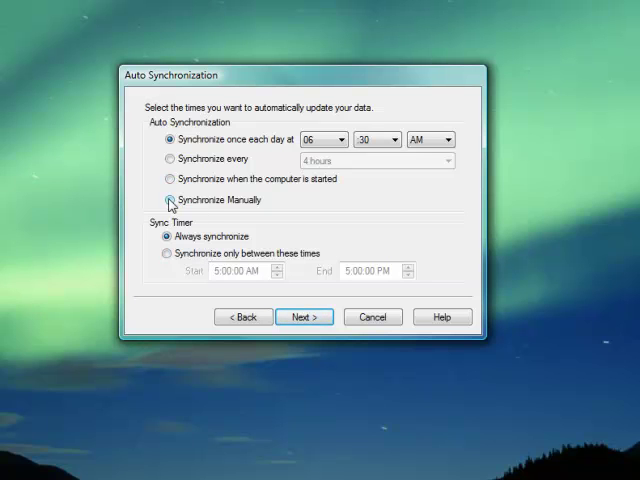
click(170, 199)
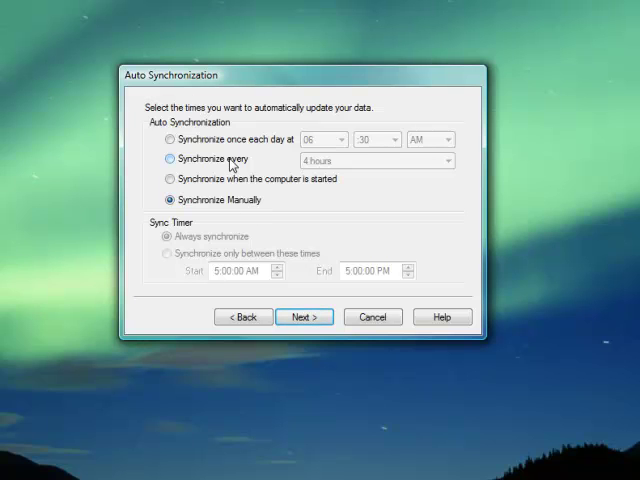
click(304, 316)
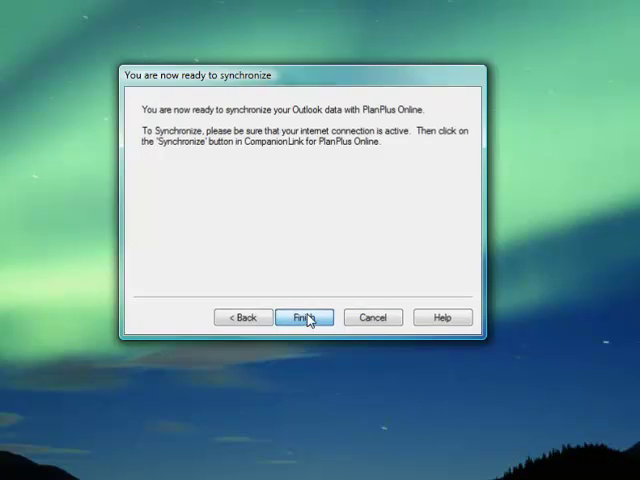
Finish the setup wizard and close the CompanionLink main window
click(305, 317)
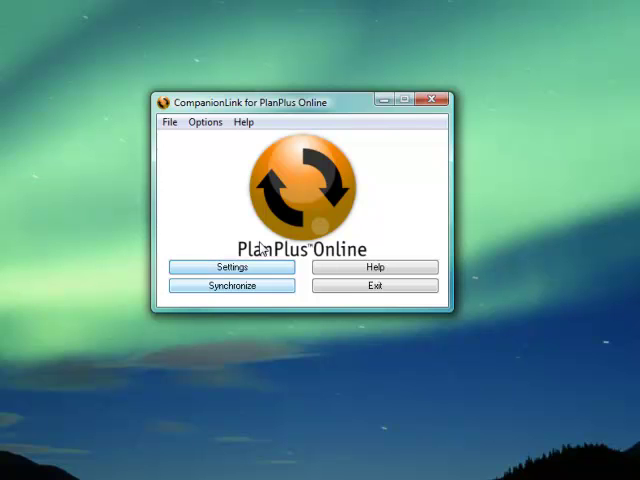
mouse_move(435, 101)
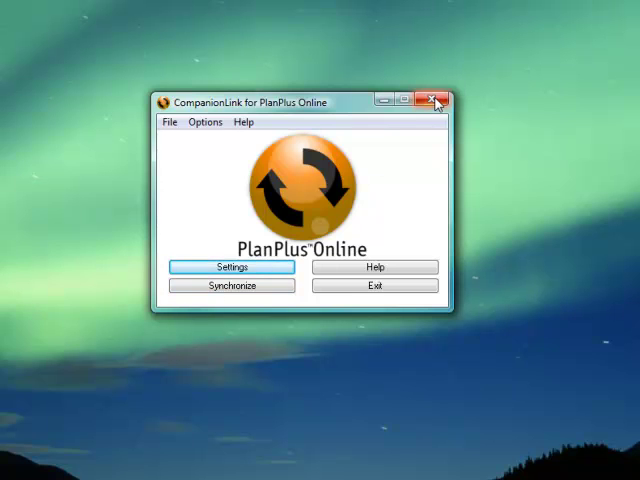
click(436, 102)
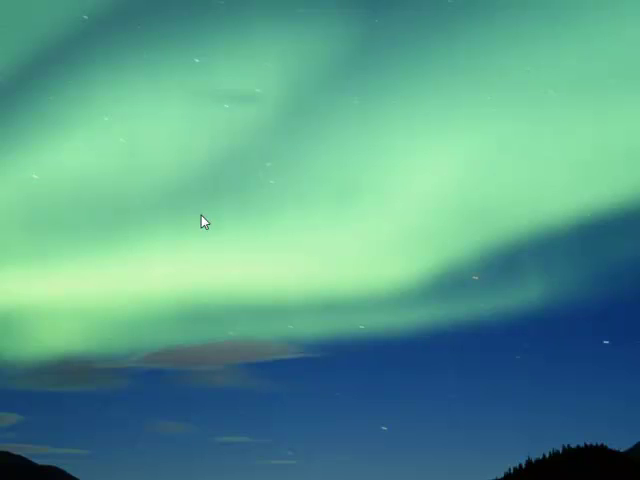
click(155, 325)
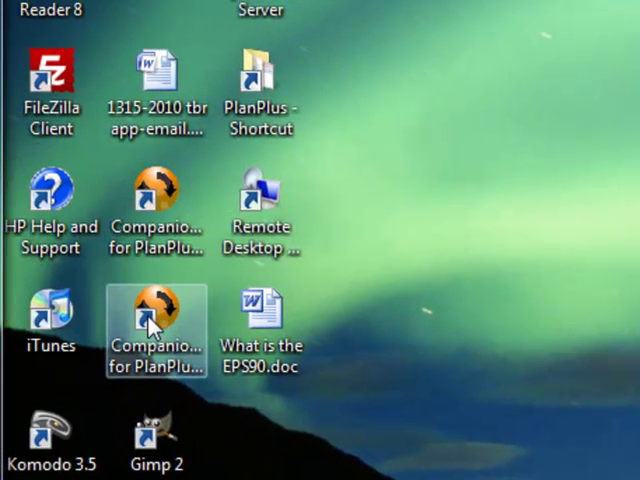
click(155, 330)
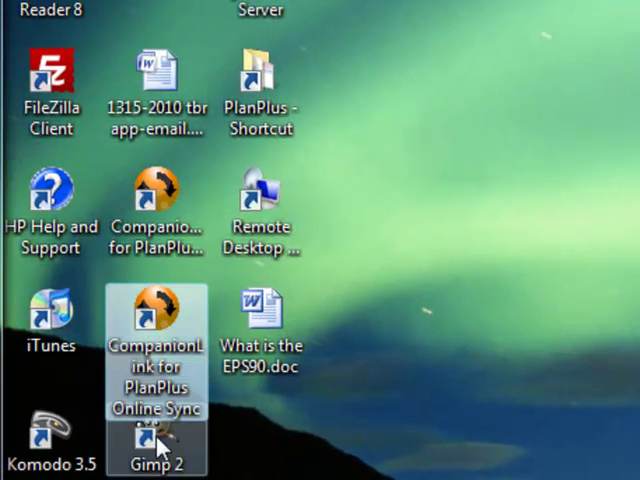